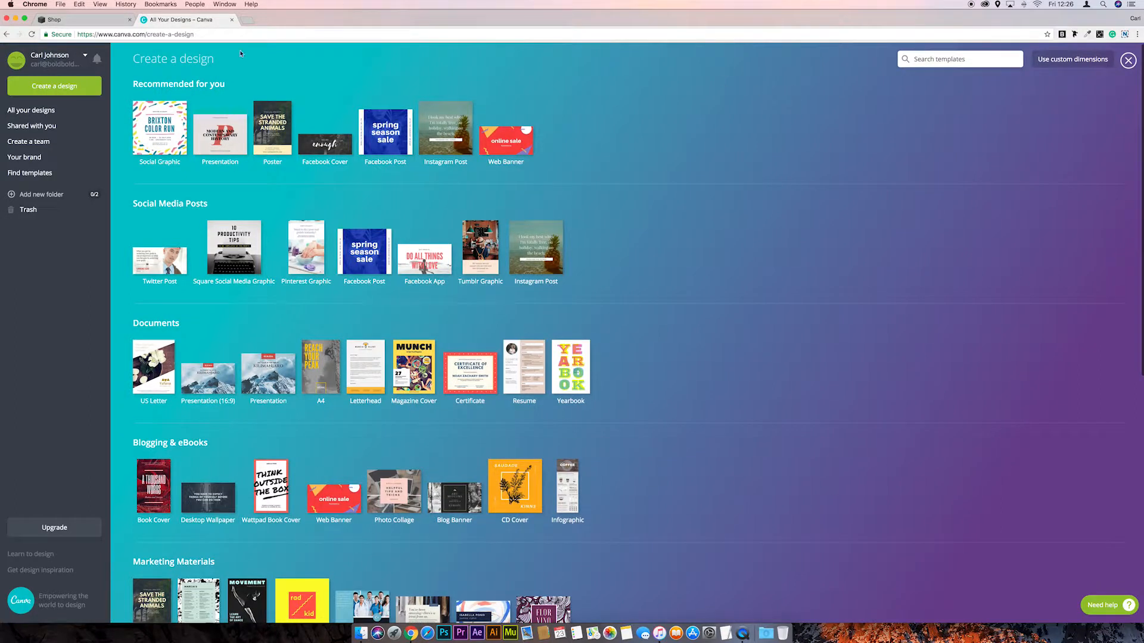
Create a new Canva design with custom dimensions of 100 × 100 px.
click(1072, 59)
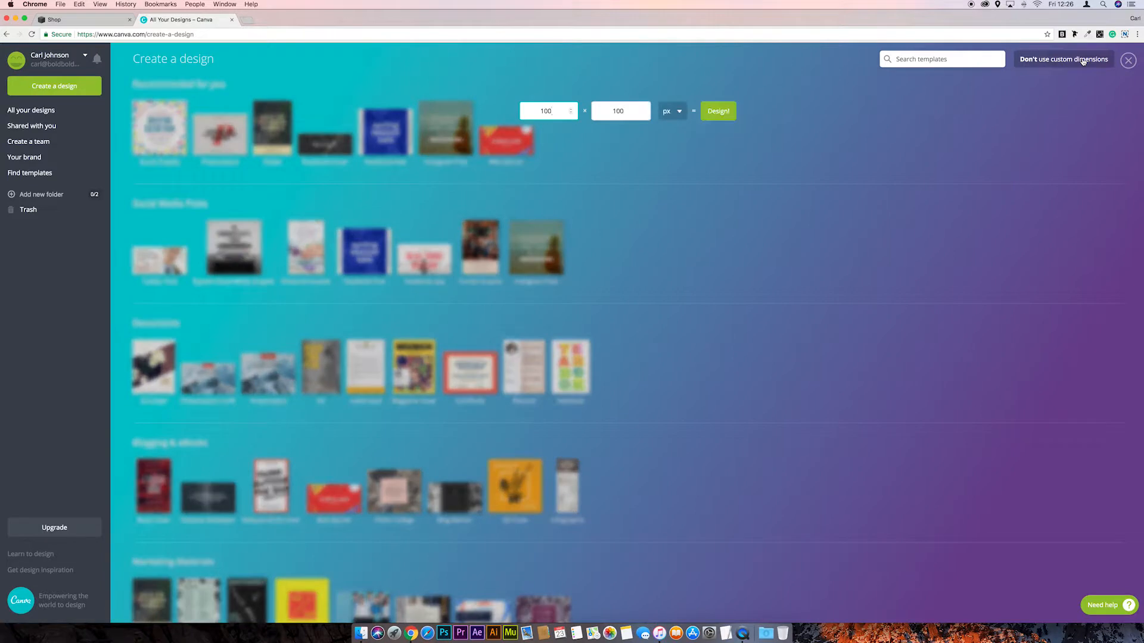
click(547, 110)
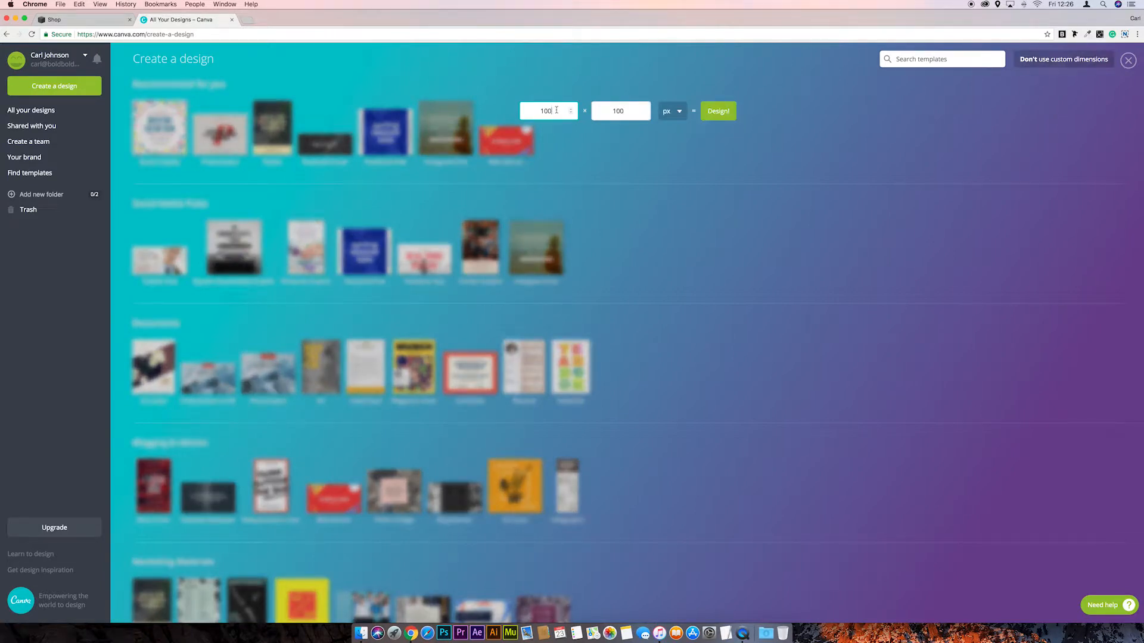
click(618, 111)
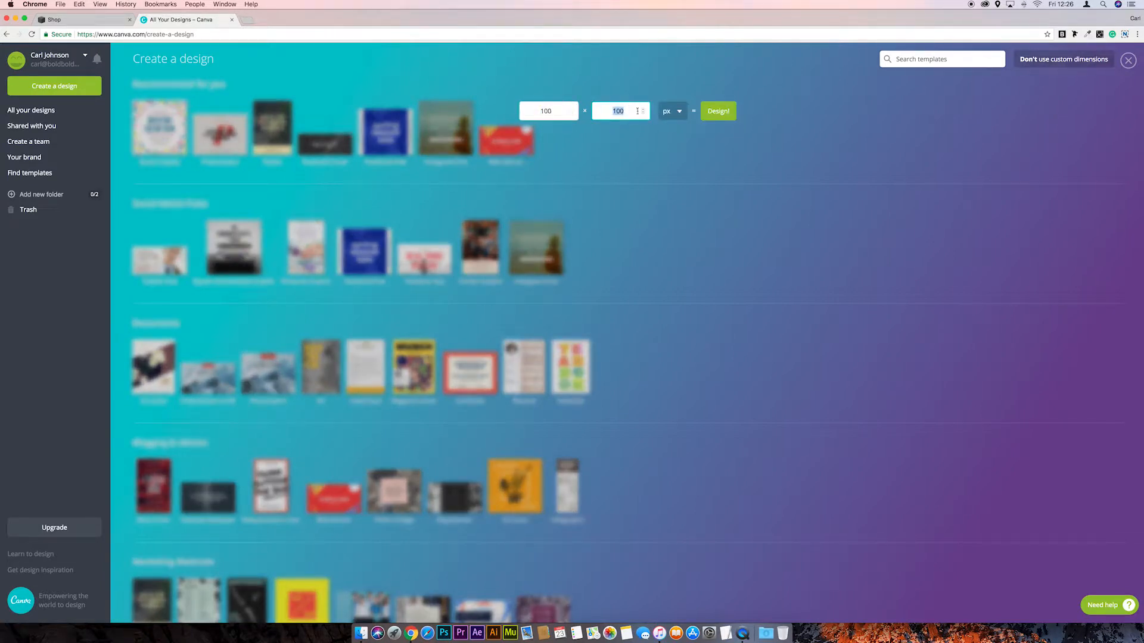
click(717, 110)
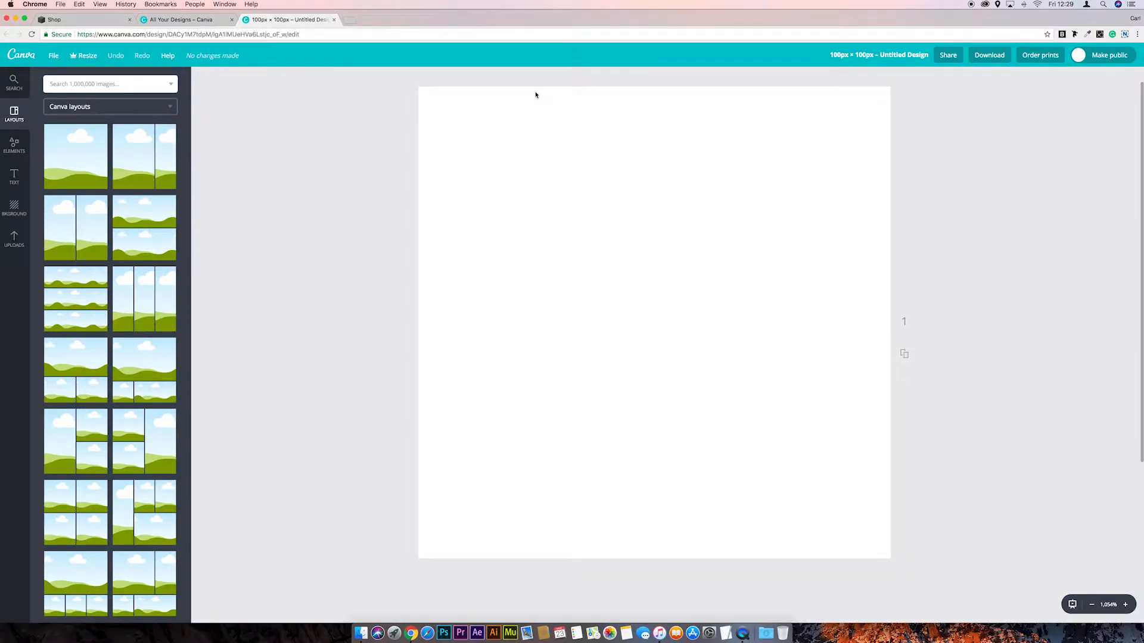
mouse_move(400, 111)
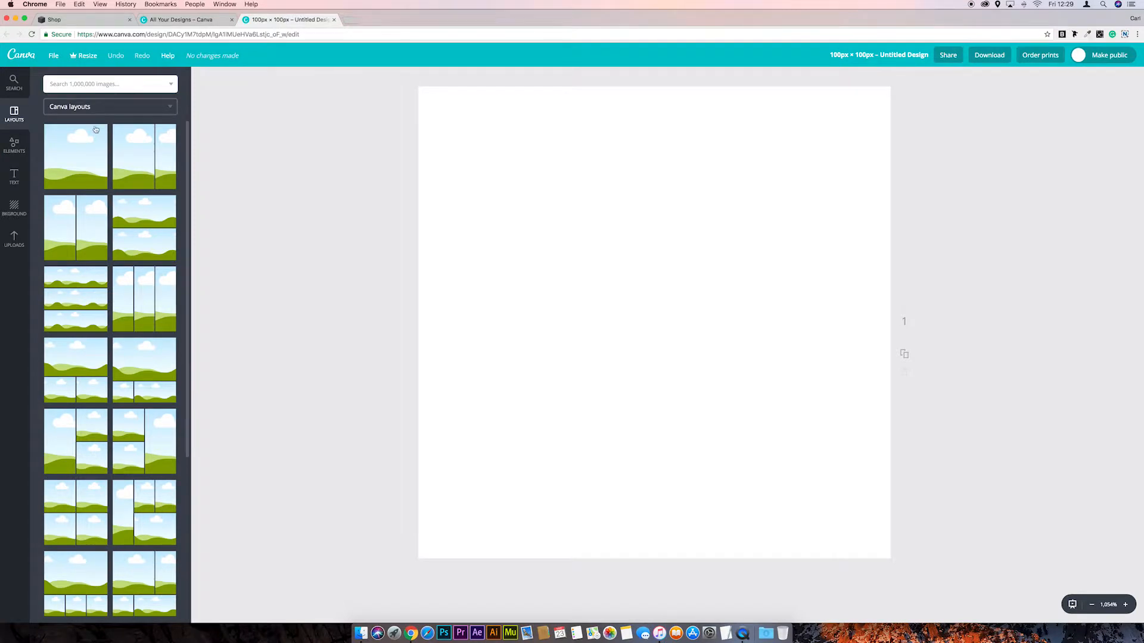
Add a solid circle from Elements > Shapes to fill the square canvas.
click(14, 145)
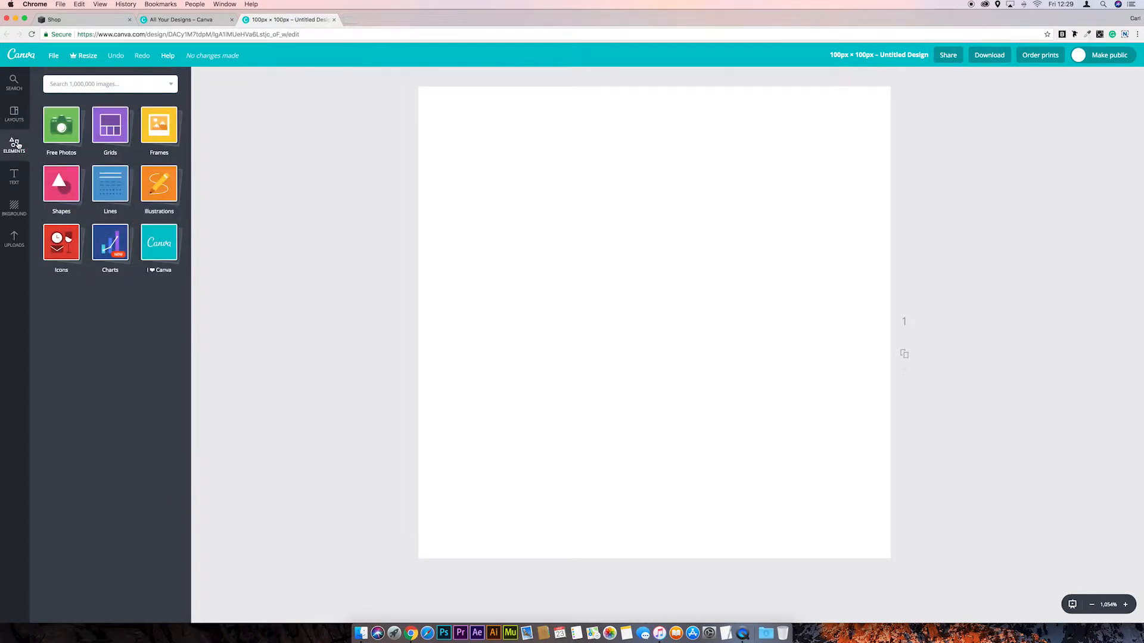
mouse_move(61, 184)
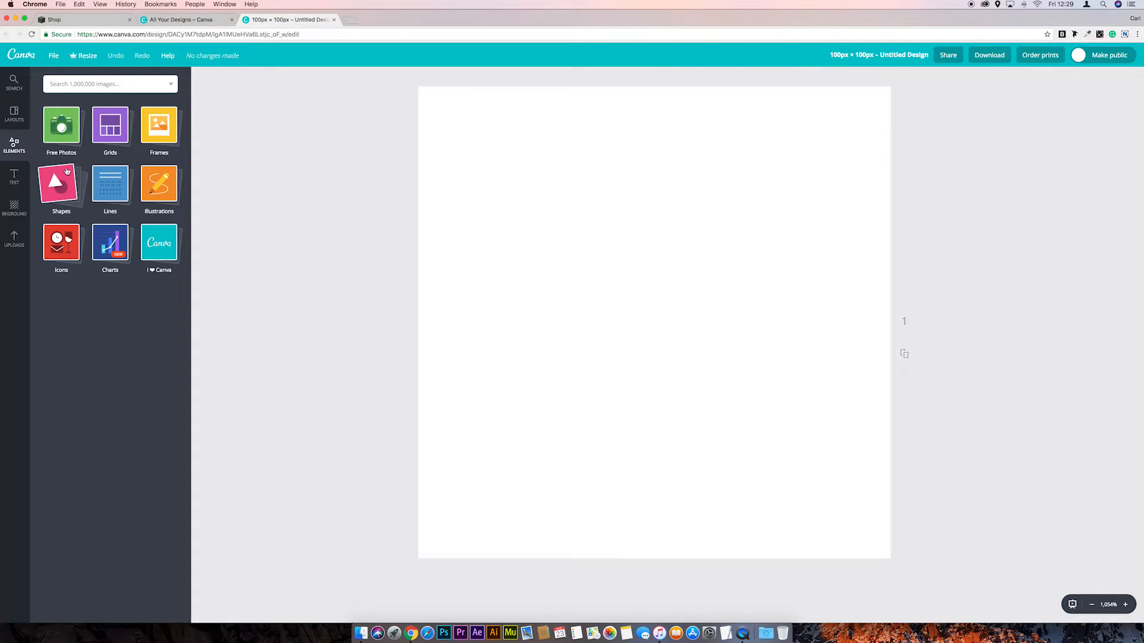
click(62, 185)
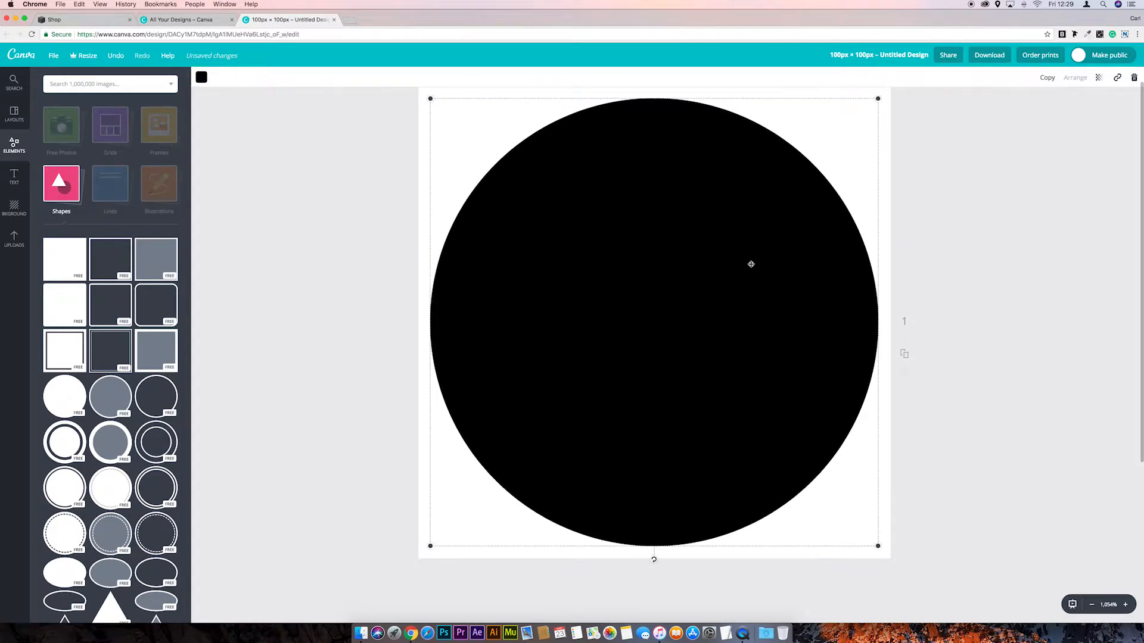
mouse_move(257, 157)
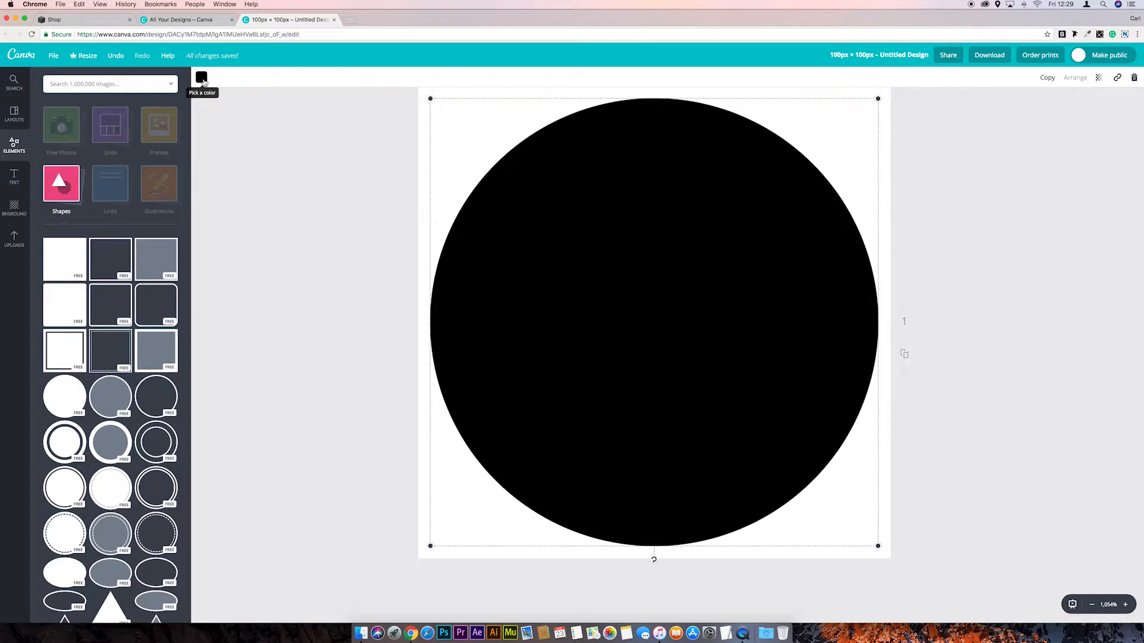
Recolour the circle orange from the default colour palette.
click(200, 77)
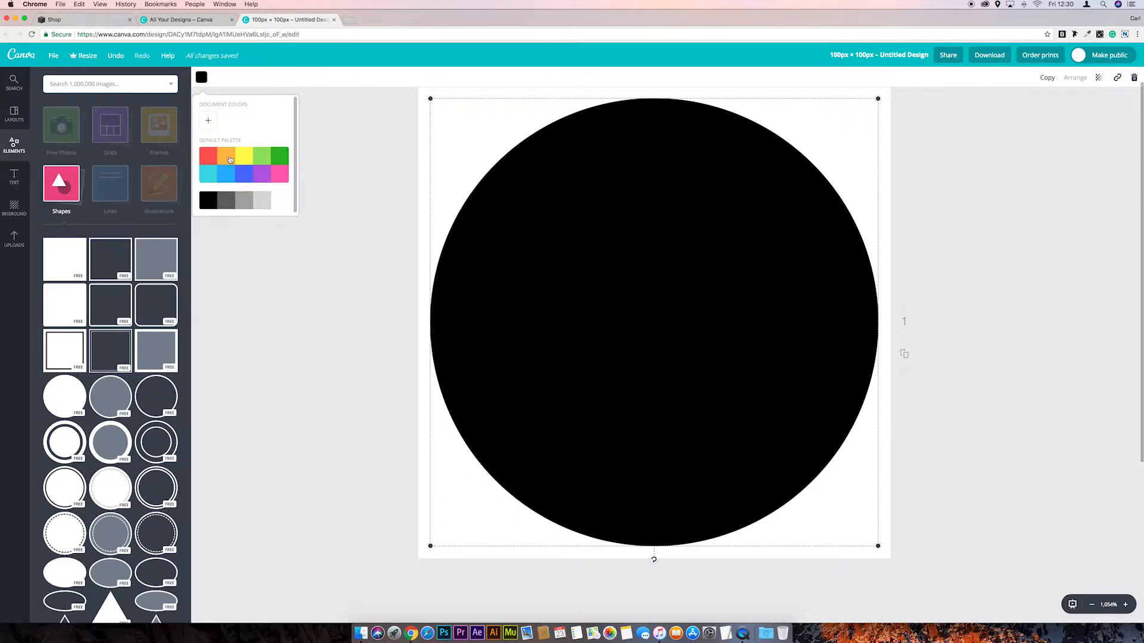
click(227, 155)
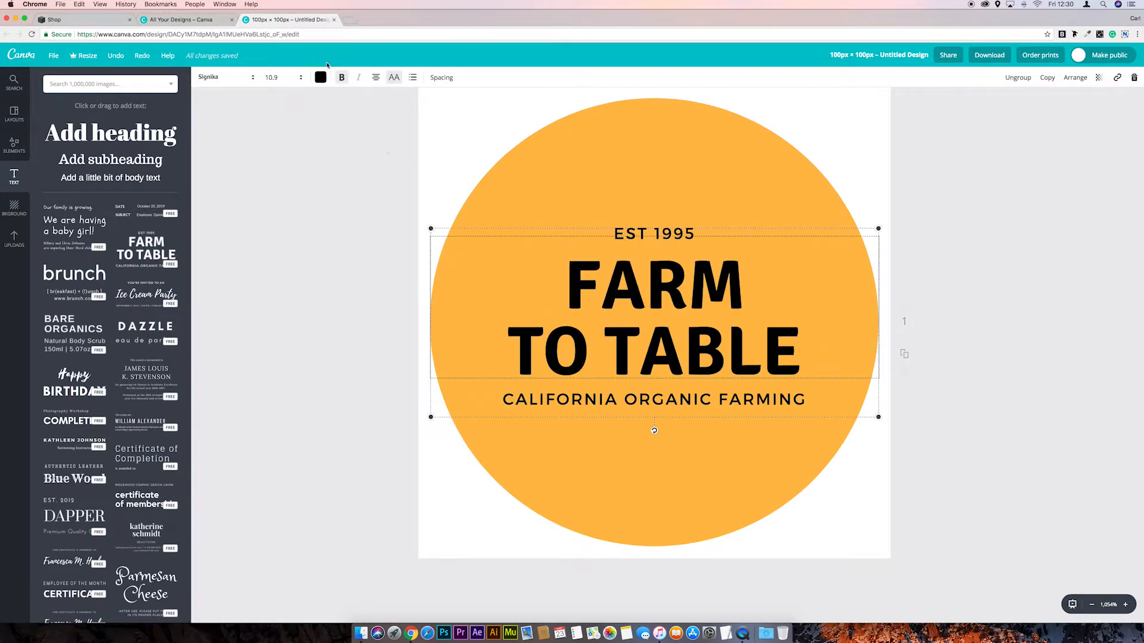
Make the FARM TO TABLE heading white and larger, removing the EST 1995 and tagline text.
click(319, 77)
text(farmto table)
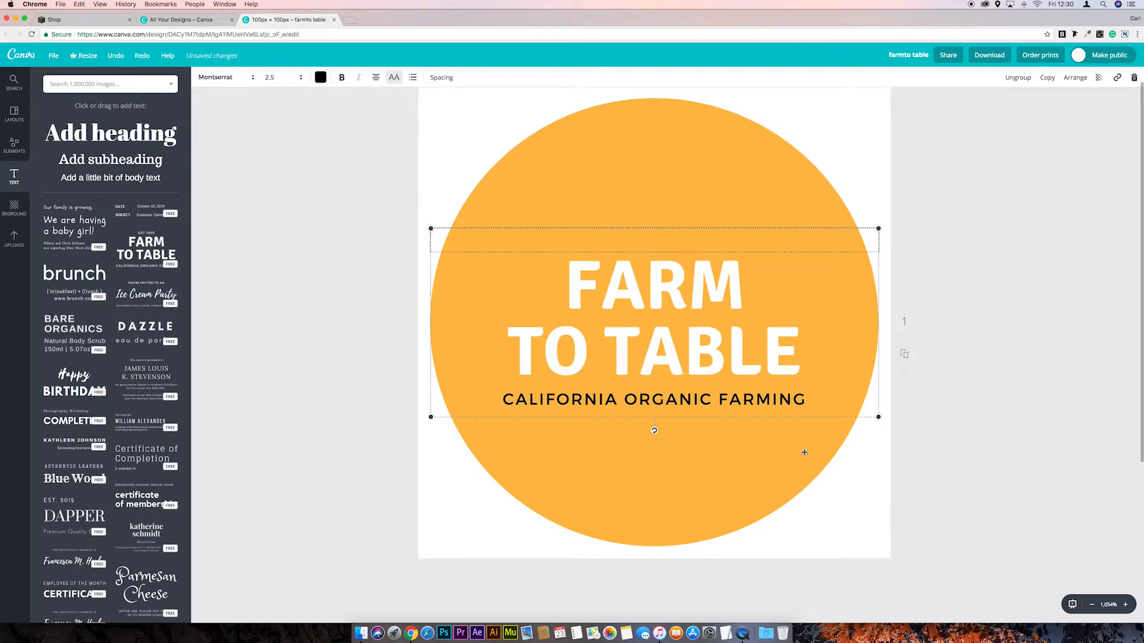
drag(653, 430, 653, 414)
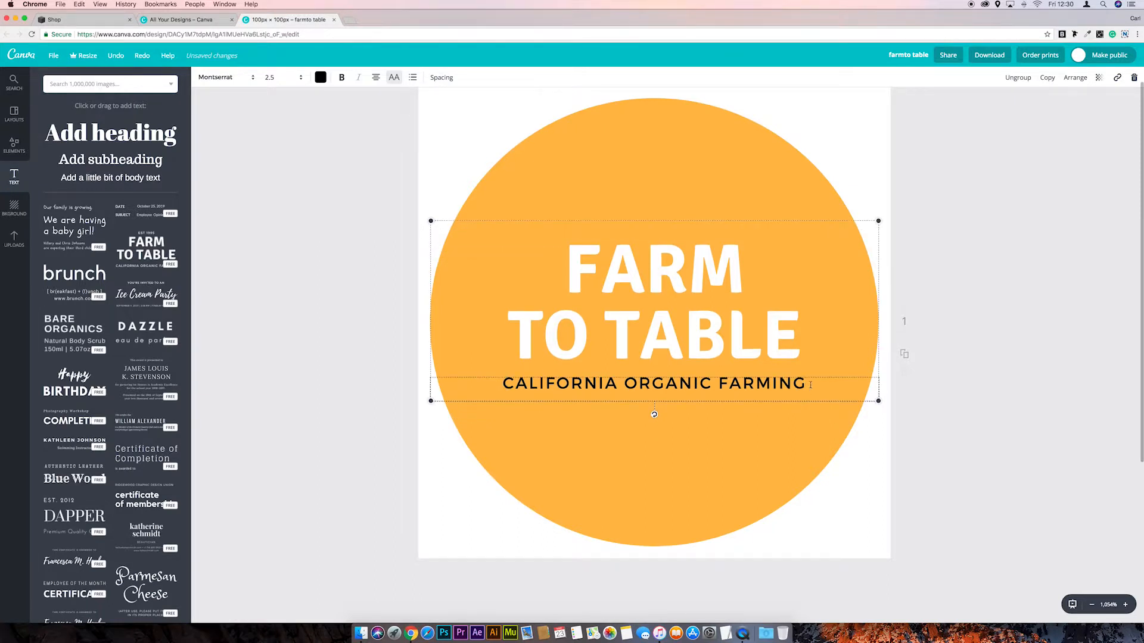
triple_click(653, 383)
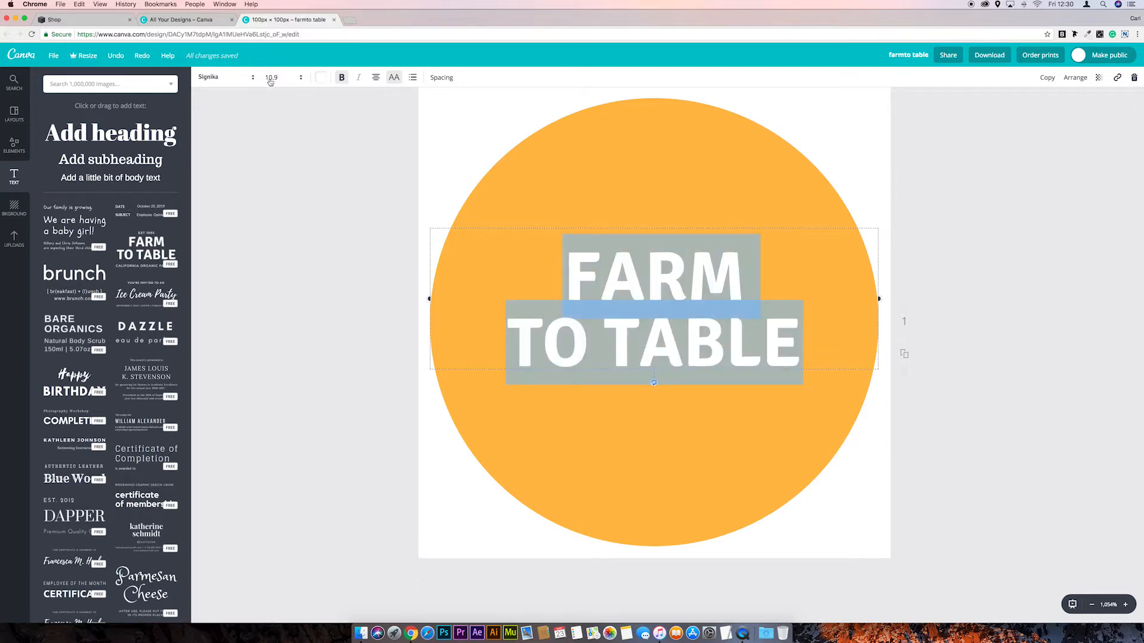
click(280, 77)
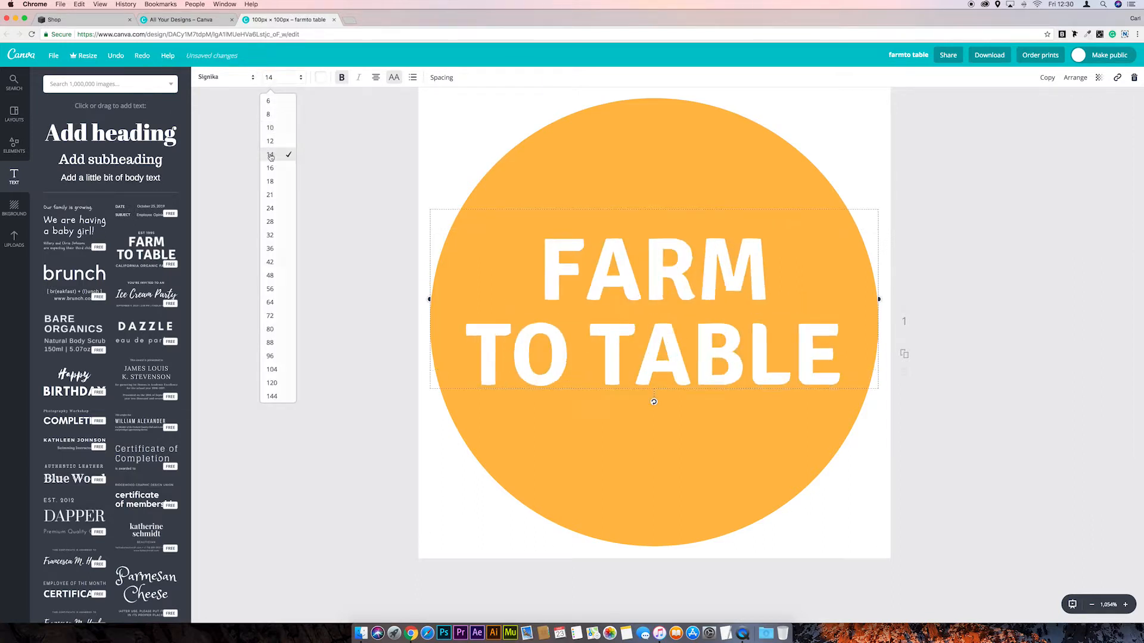
click(784, 183)
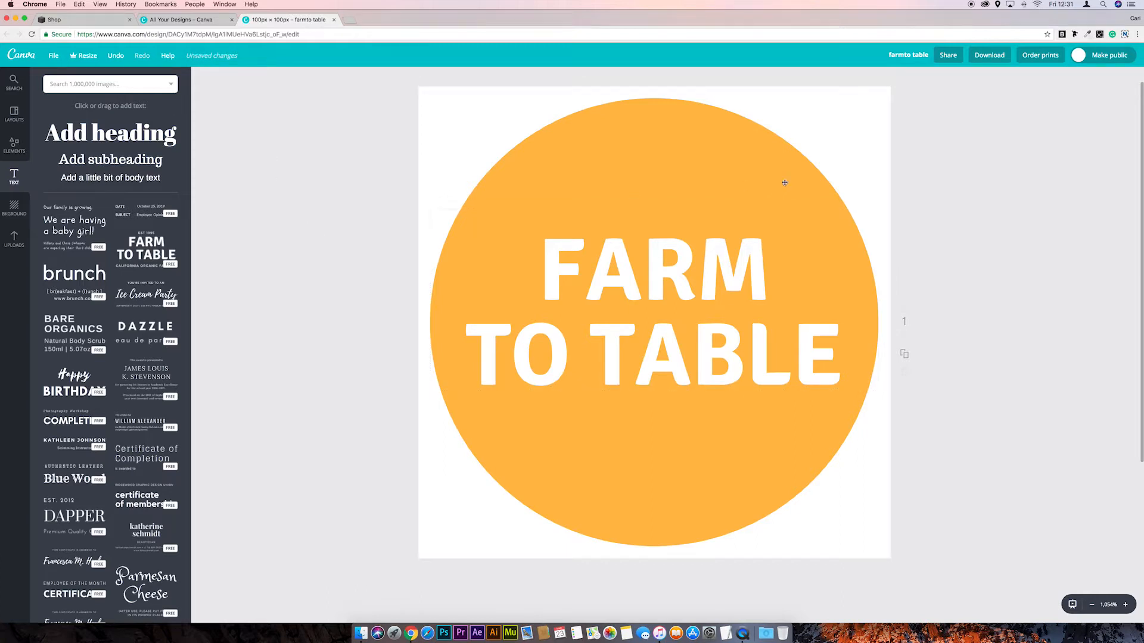
mouse_move(691, 490)
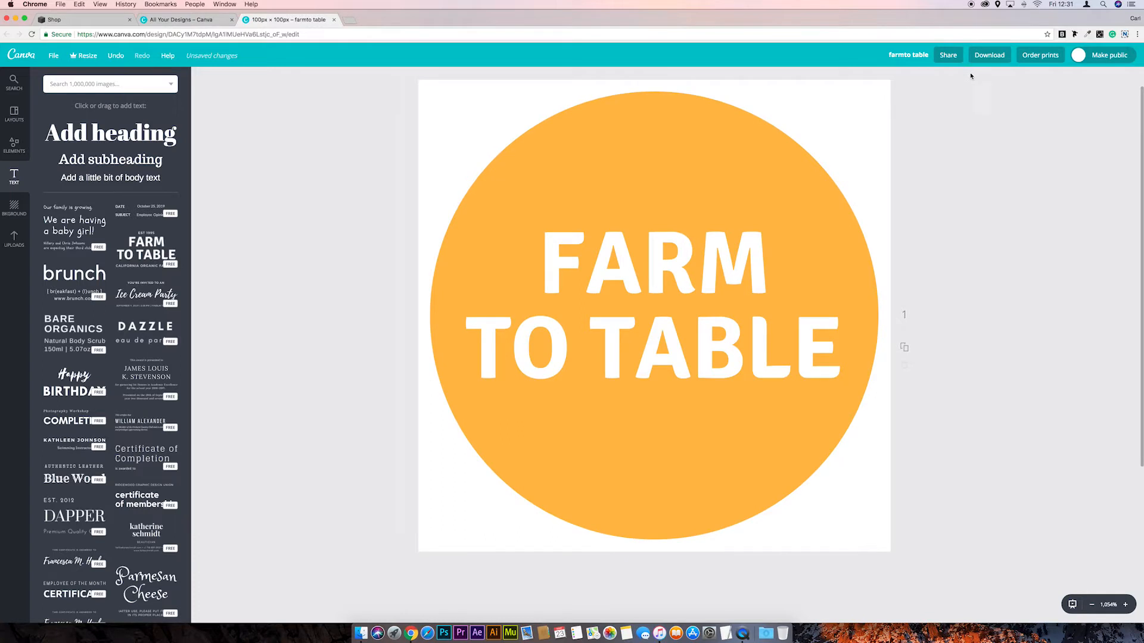
Download the design as a PNG, then return to the Squarespace Shop tab.
click(989, 55)
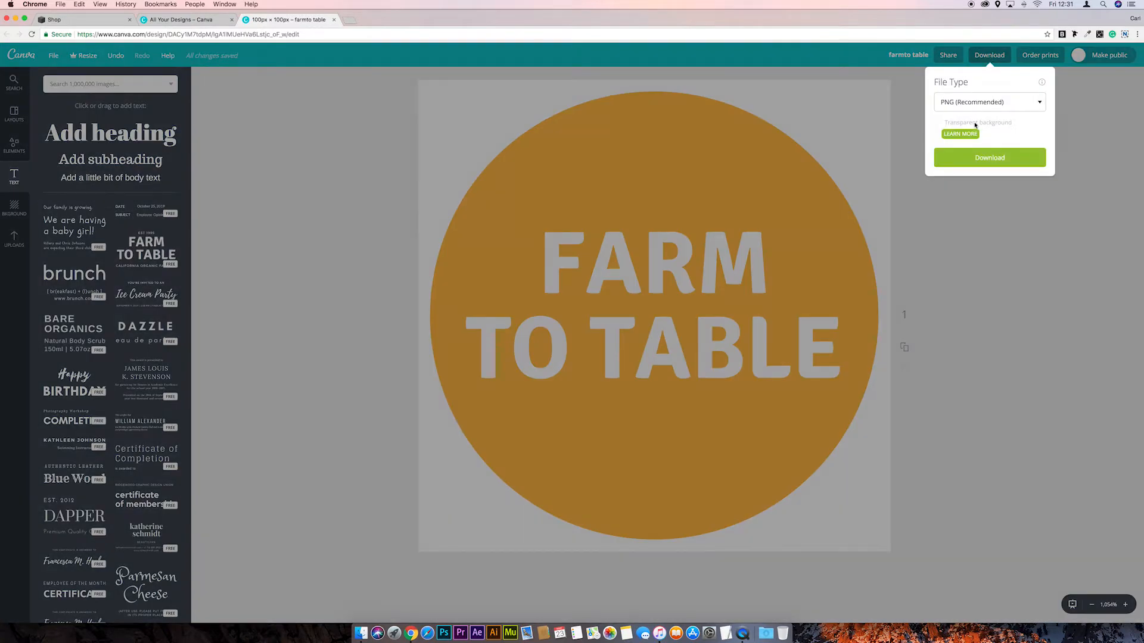
click(989, 157)
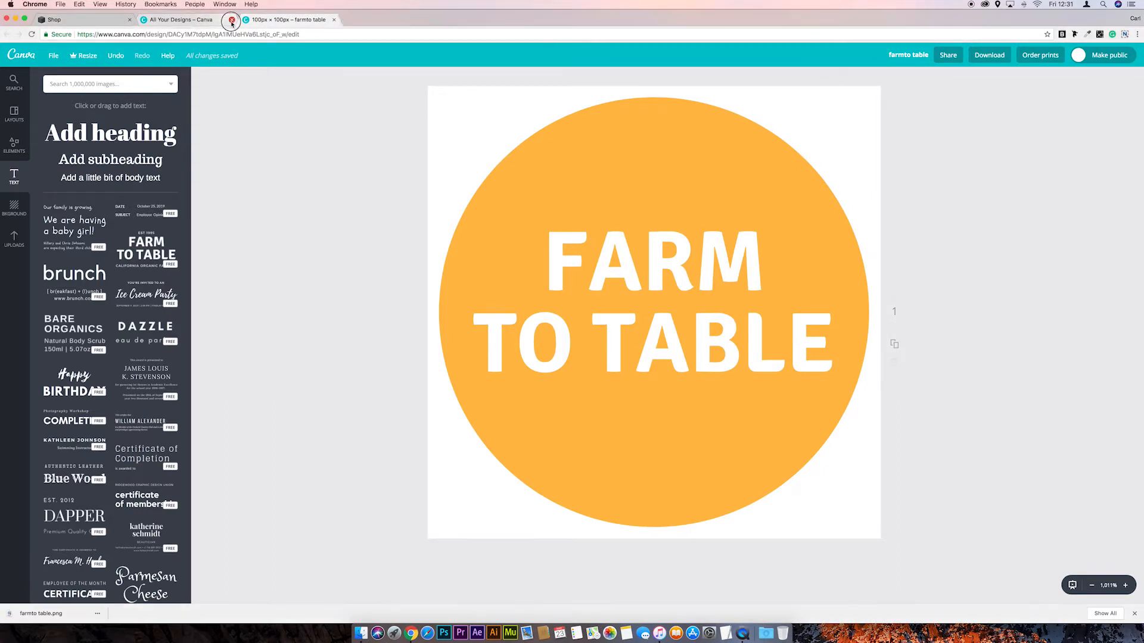
click(55, 20)
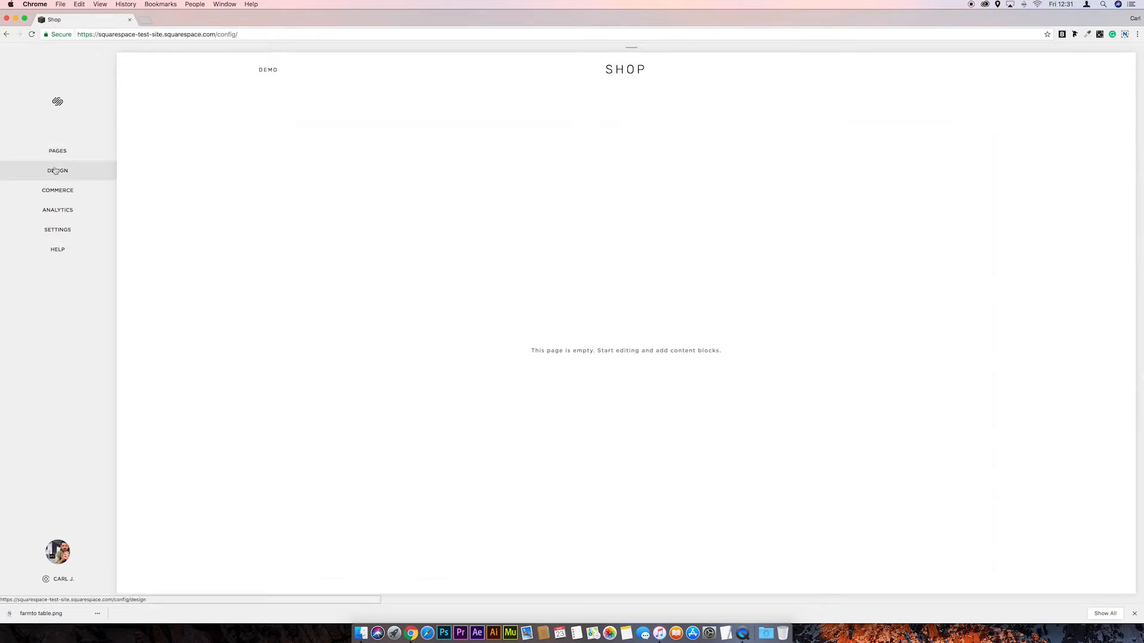
Open Squarespace's Design > Logo & Title settings to add a favicon.
click(58, 171)
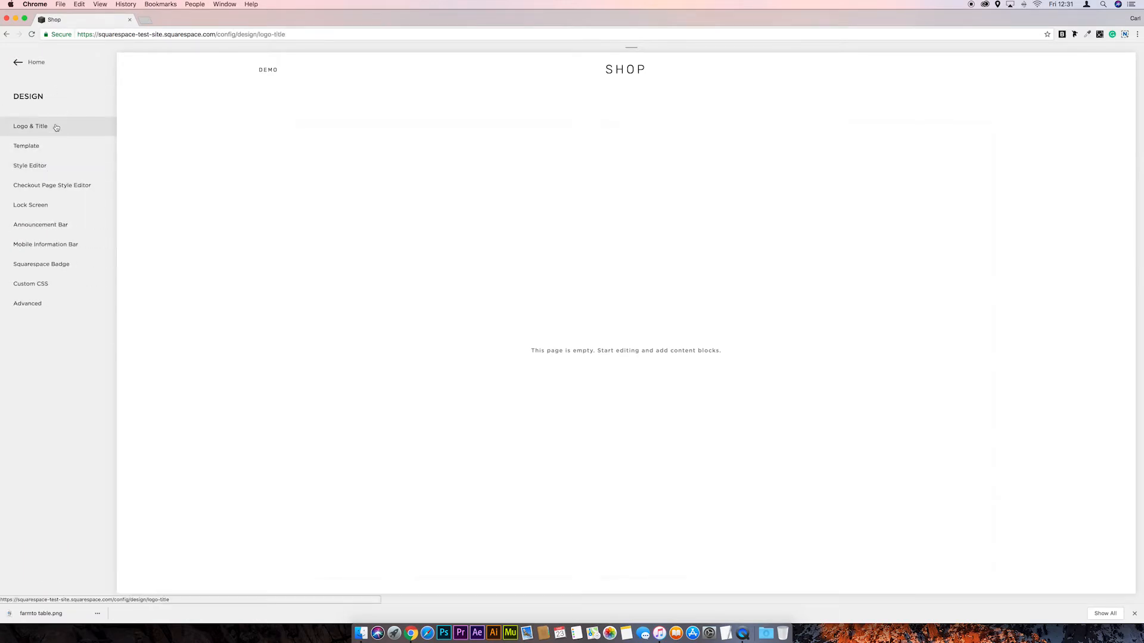
click(31, 126)
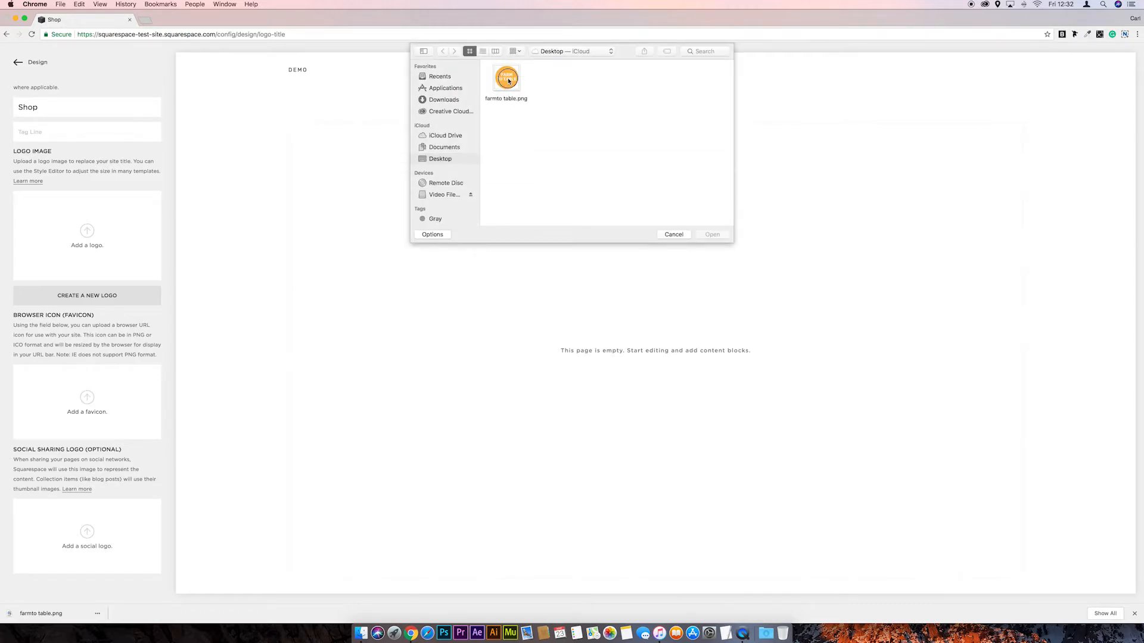
click(711, 234)
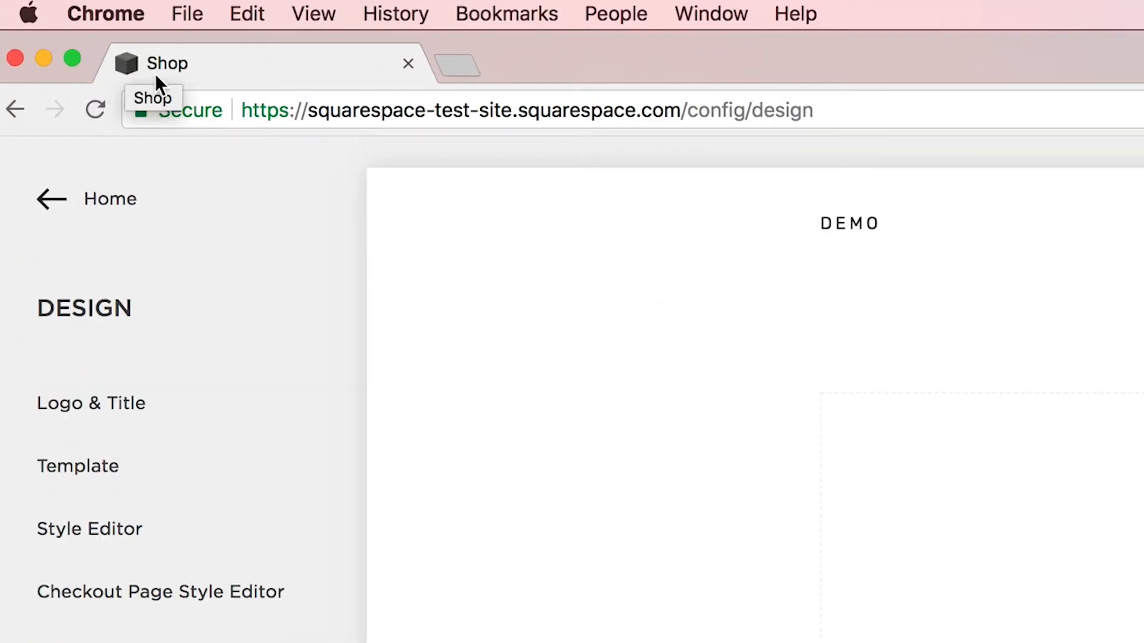
Refresh the Shop page so the orange FARM TO TABLE favicon appears on the tab.
click(94, 109)
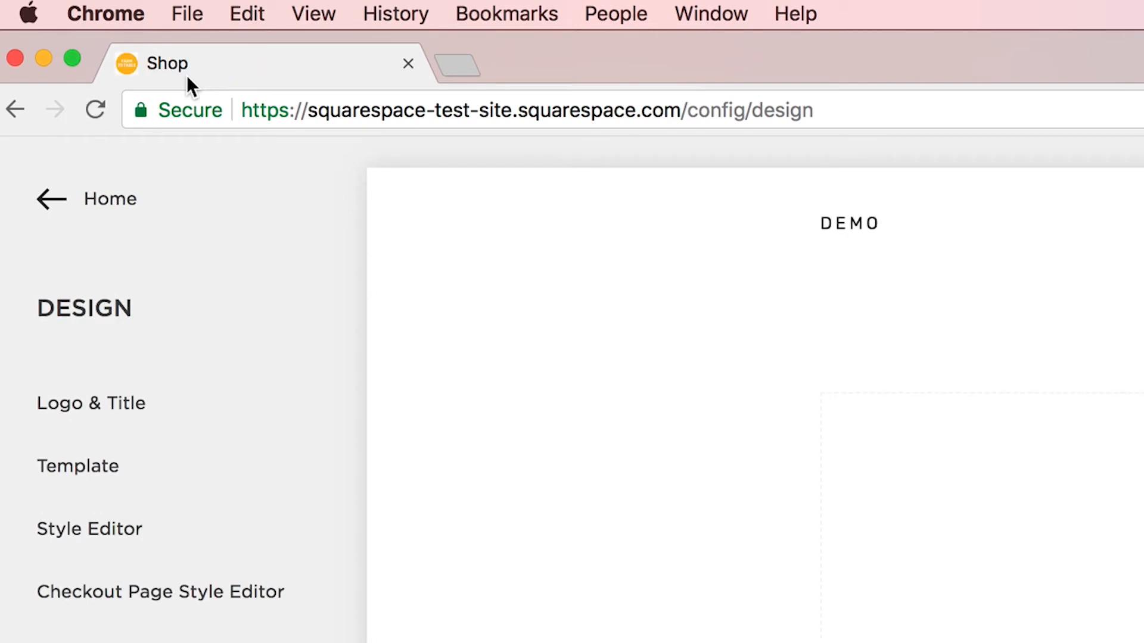
mouse_move(113, 80)
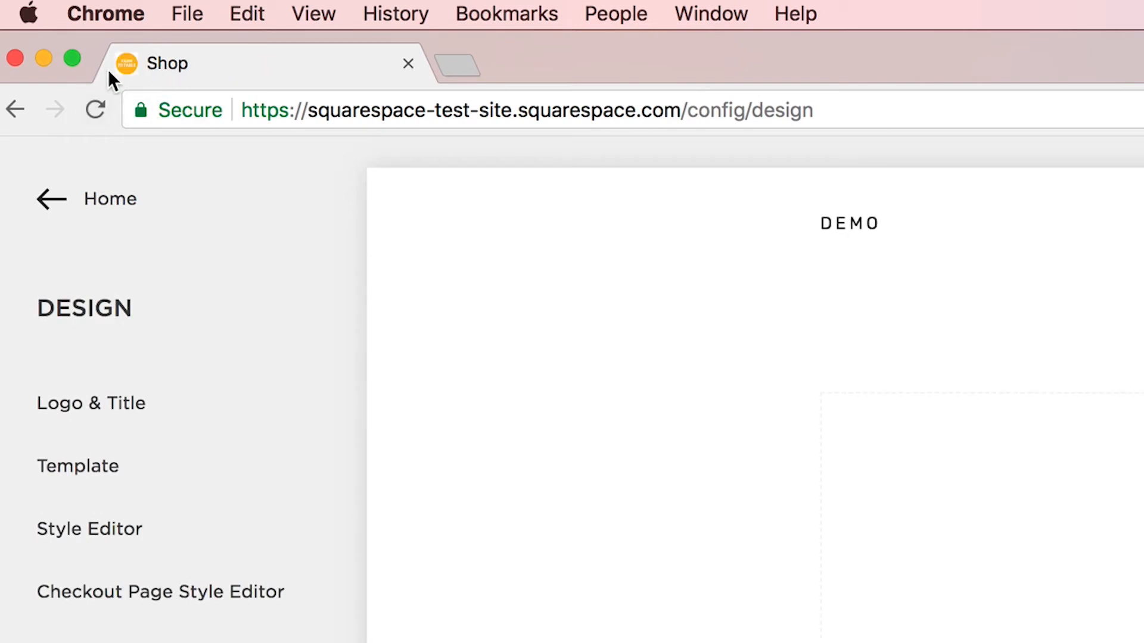